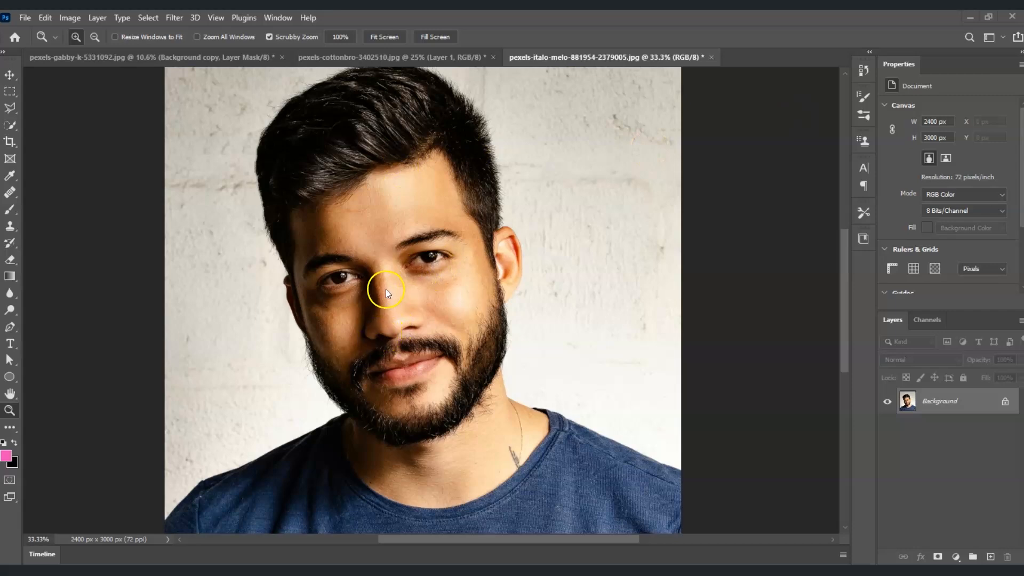
mouse_move(365, 309)
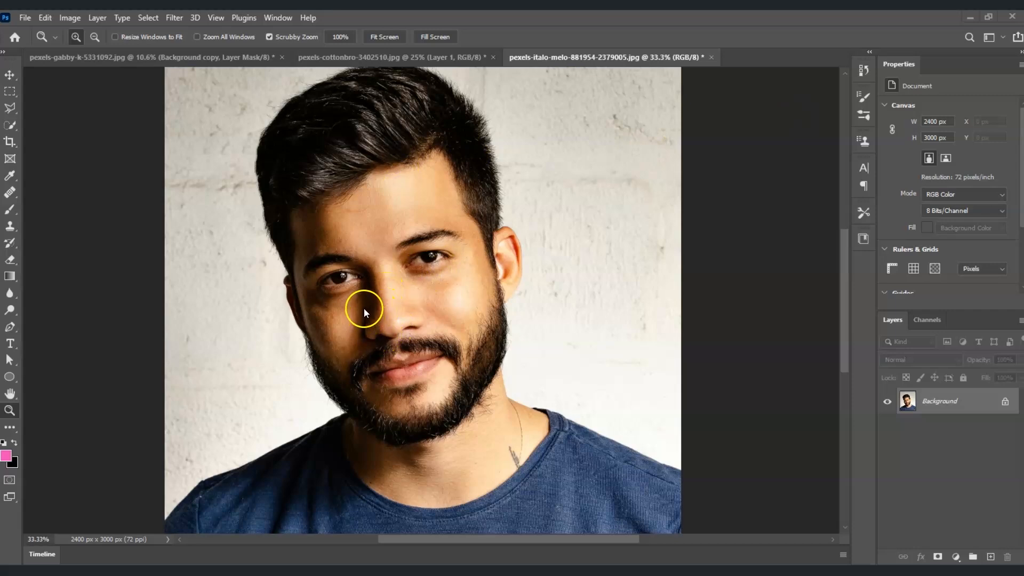
mouse_move(681, 392)
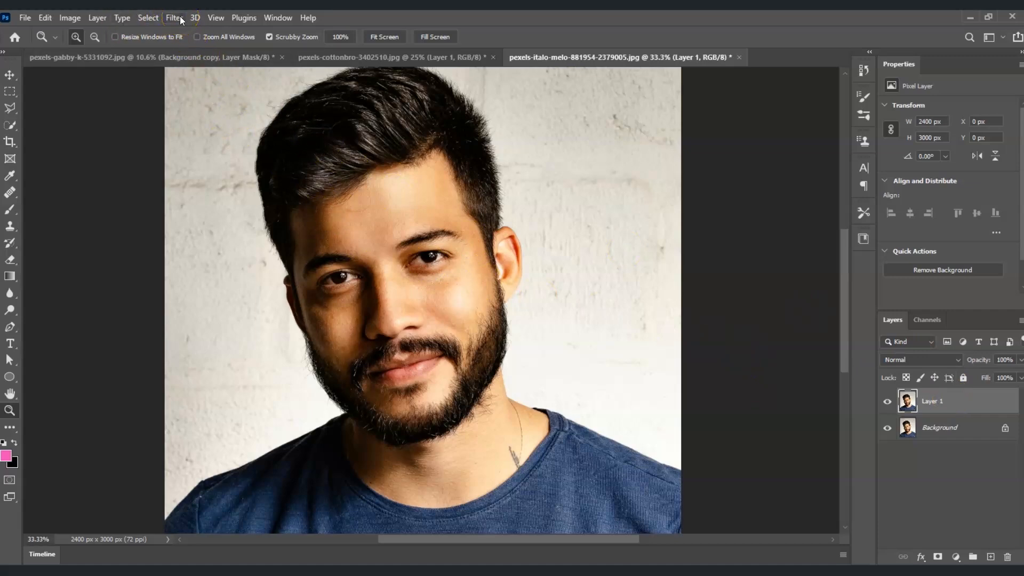
Step: Start the Liquify filter on the duplicated portrait layer via the Filter menu
left_click(174, 18)
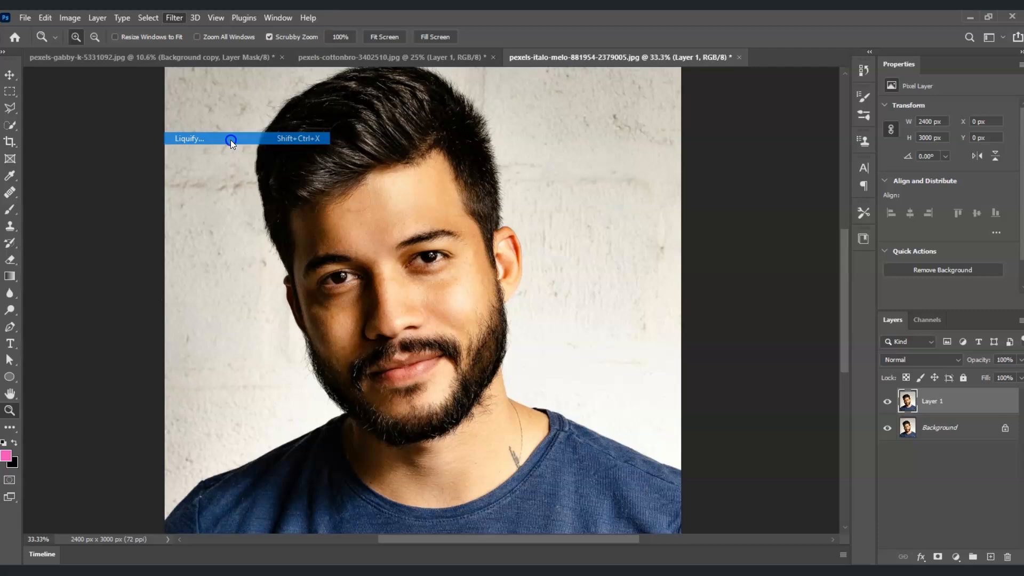
left_click(190, 138)
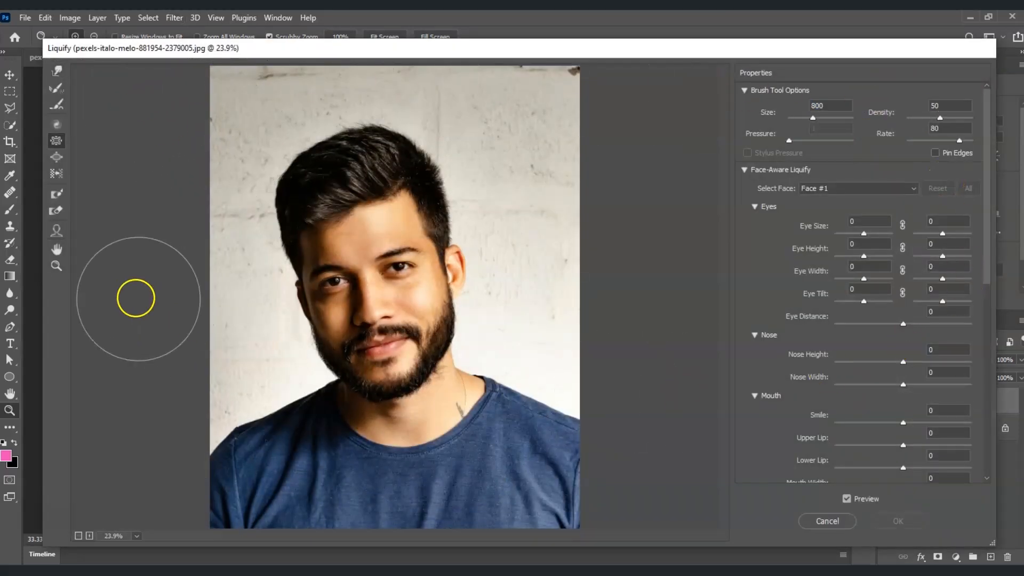
mouse_move(607, 189)
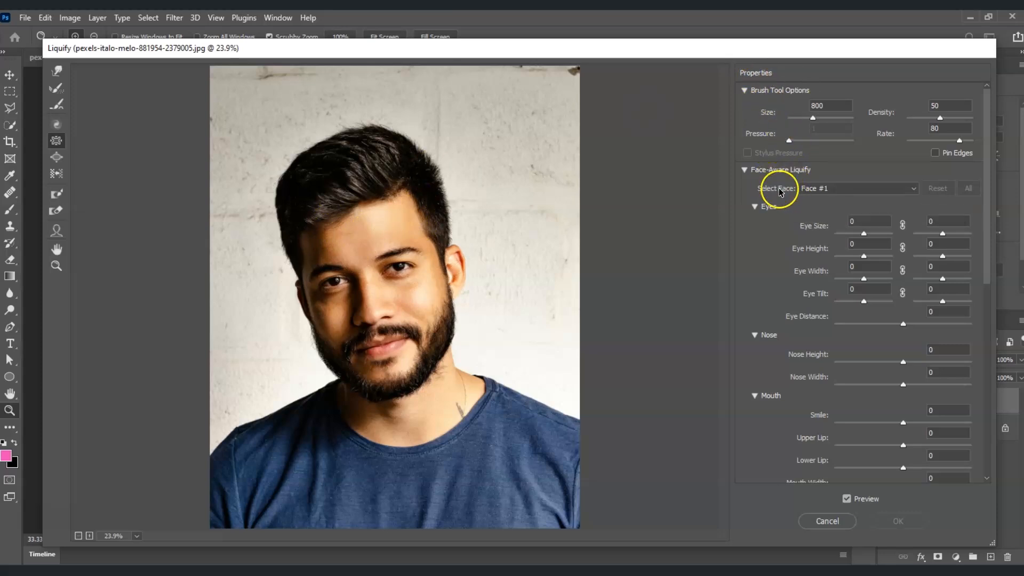
mouse_move(790, 362)
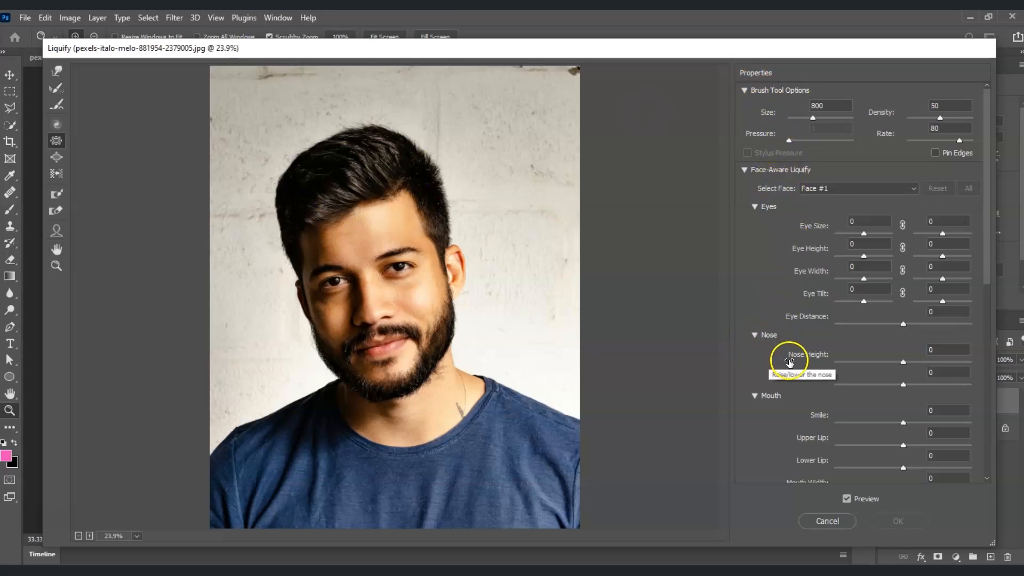
mouse_move(901, 364)
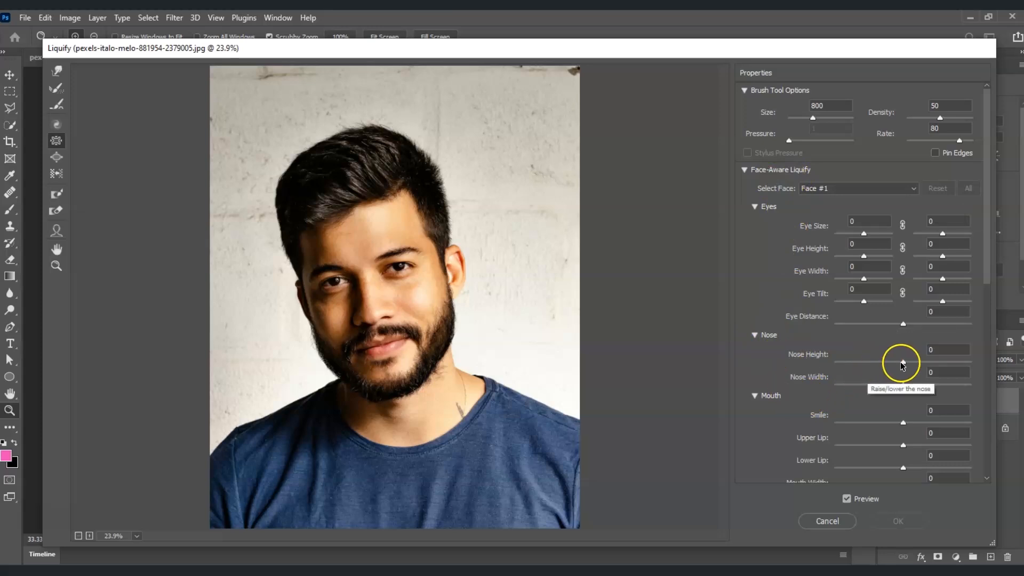
Step: Set the face-aware Nose Height slider to -49 and Nose Width to -10
left_click_drag(903, 364, 852, 364)
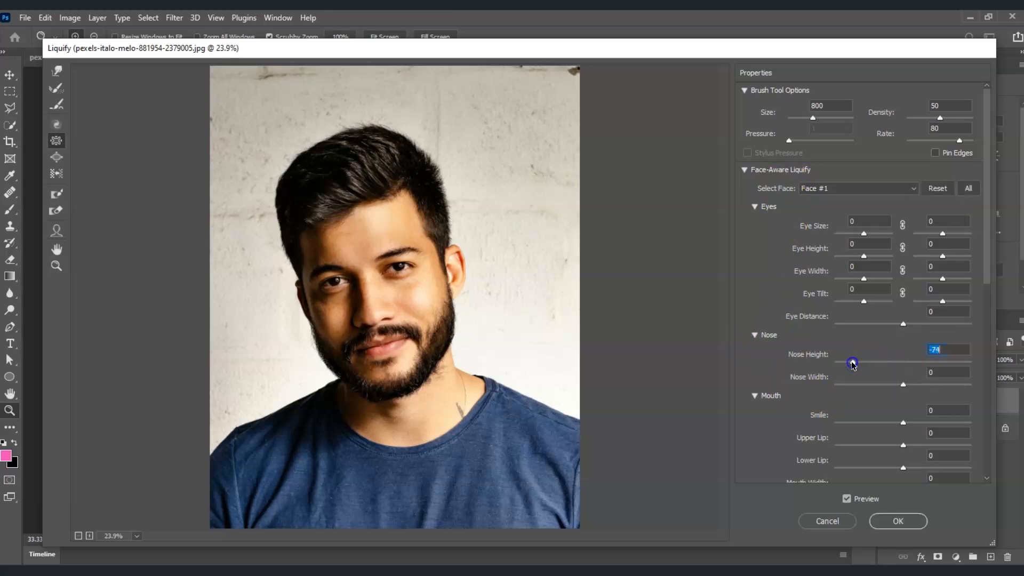
left_click_drag(852, 364, 843, 363)
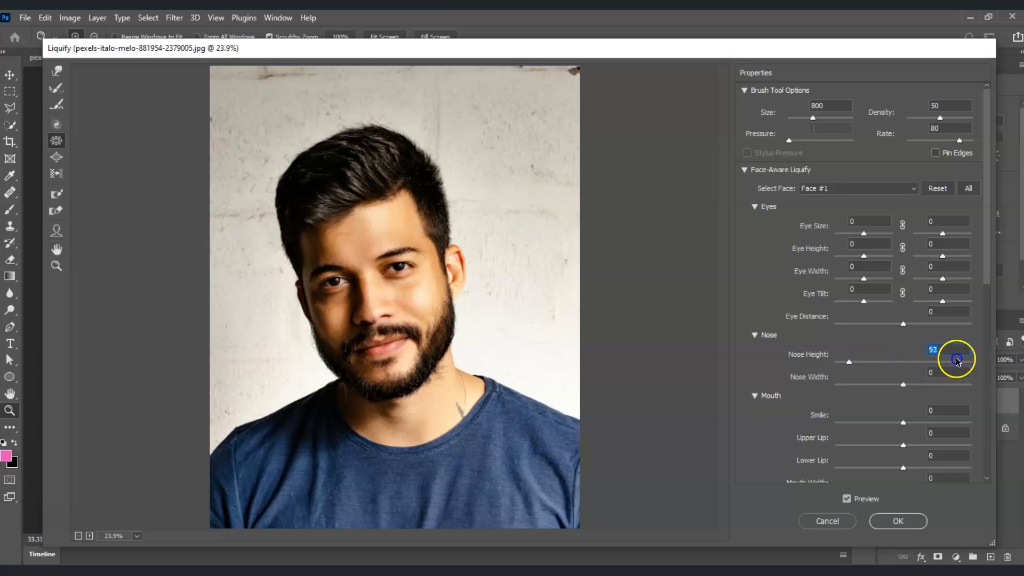
left_click_drag(956, 361, 907, 363)
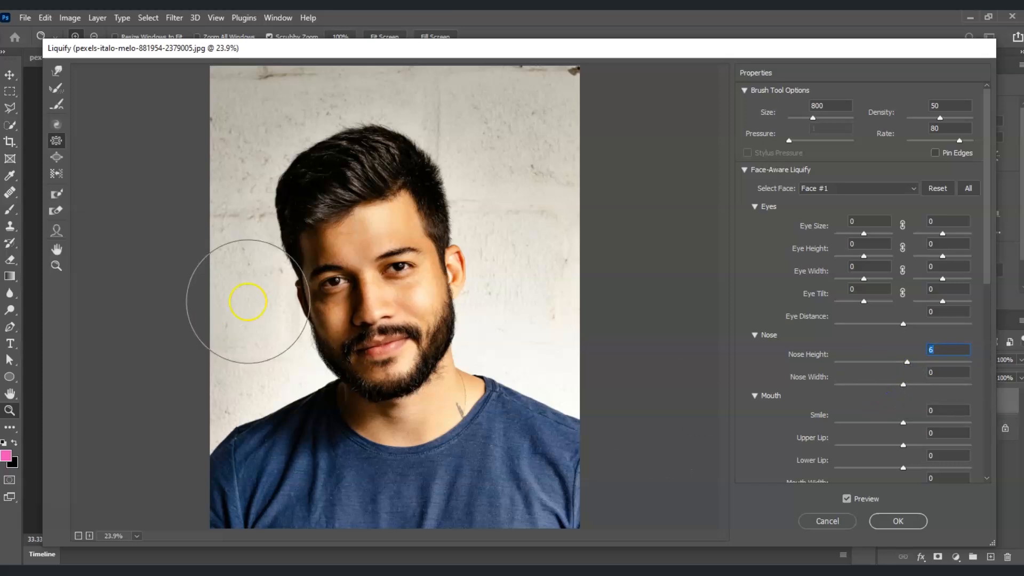
mouse_move(898, 369)
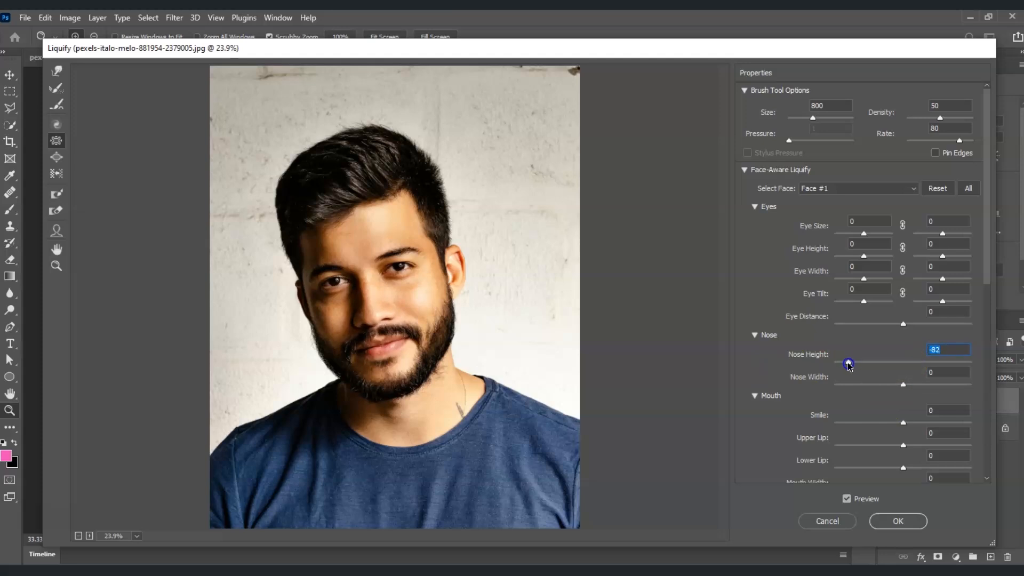
left_click_drag(848, 363, 865, 364)
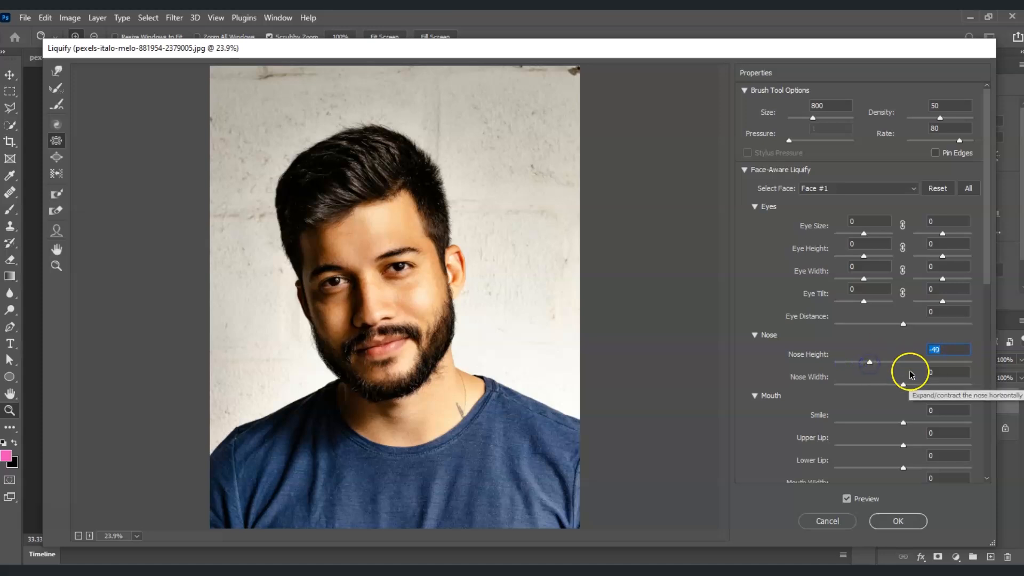
left_click_drag(903, 386, 895, 386)
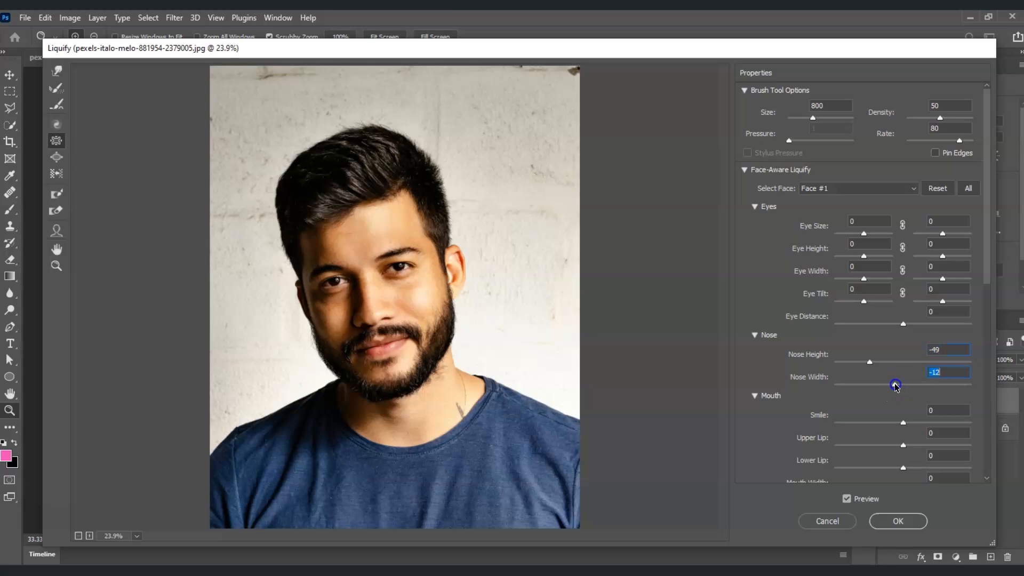
left_click_drag(895, 386, 897, 385)
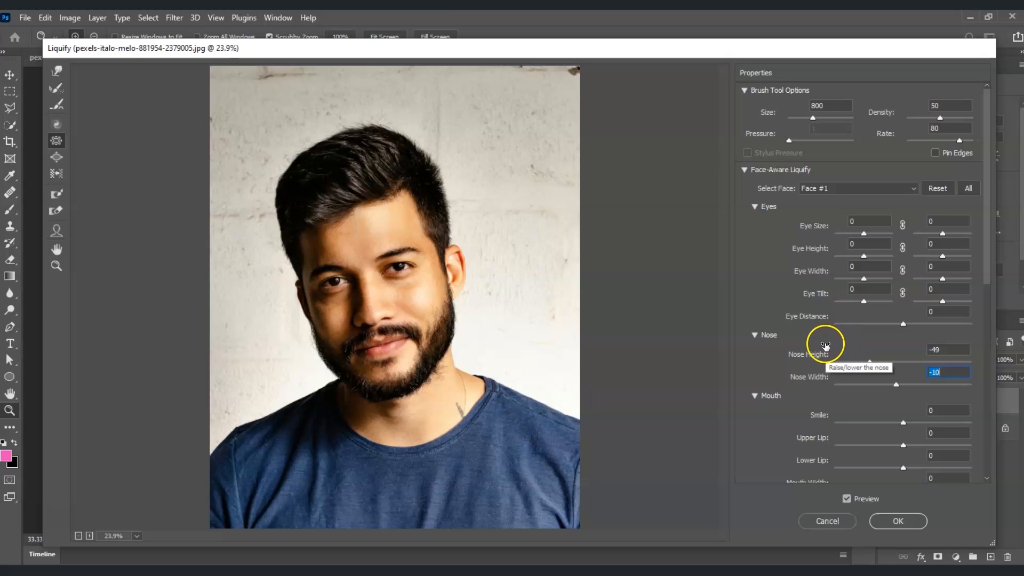
mouse_move(57, 198)
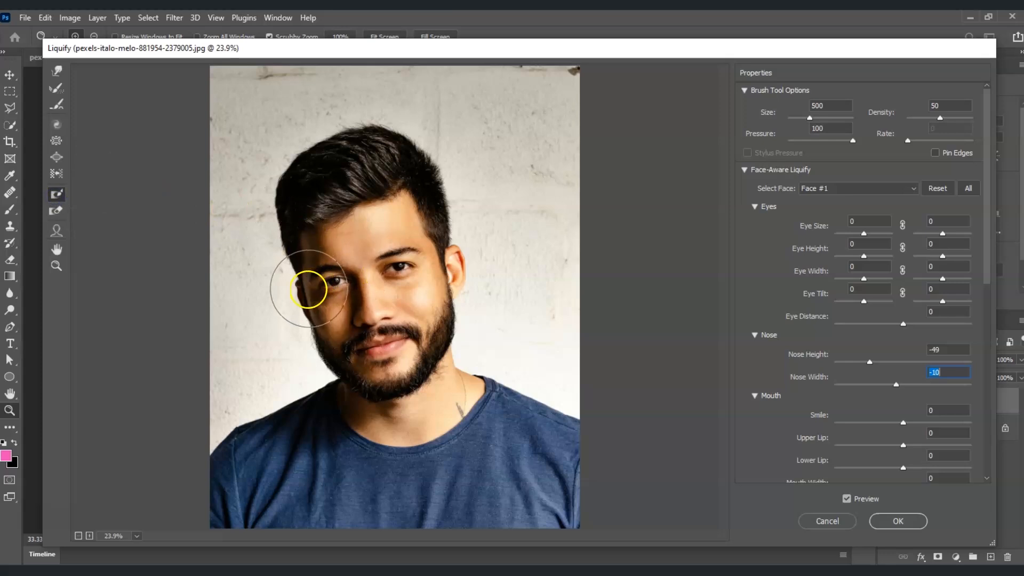
Step: Paint a freeze mask over the eyes, forehead, cheeks and beard, leaving only the nose unprotected
left_click_drag(307, 291, 314, 255)
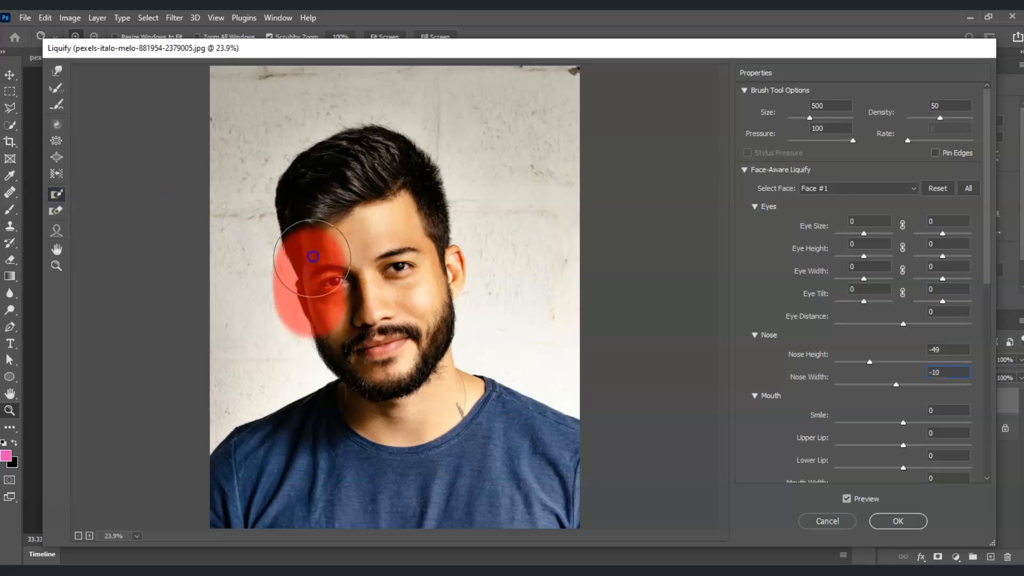
left_click_drag(314, 255, 435, 264)
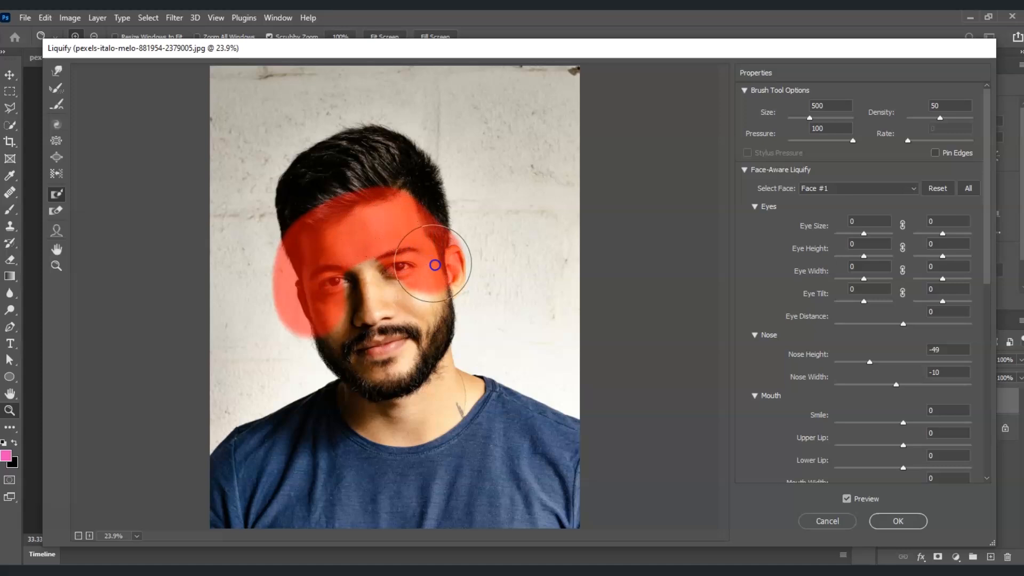
left_click_drag(435, 265, 420, 362)
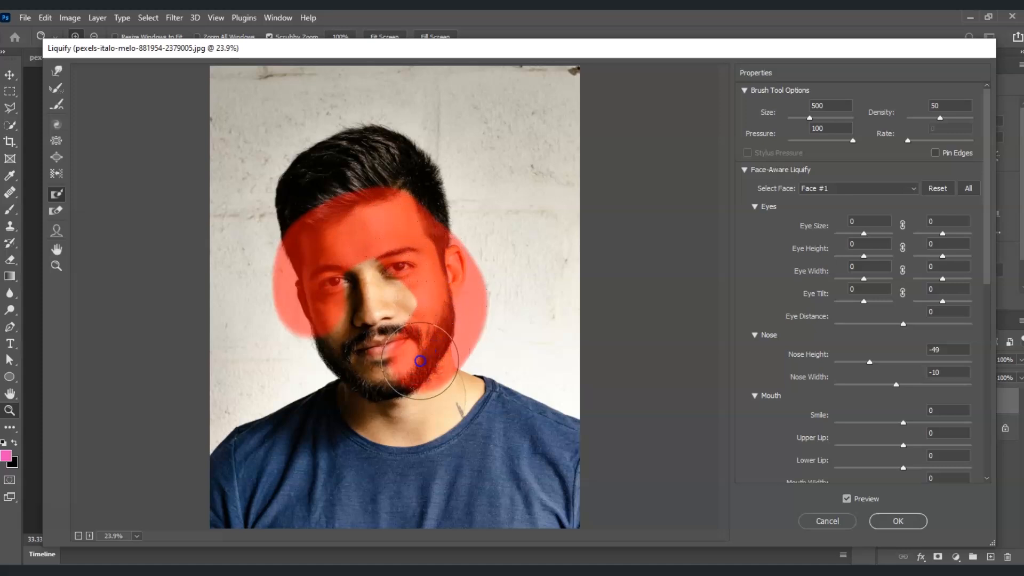
left_click_drag(420, 362, 346, 368)
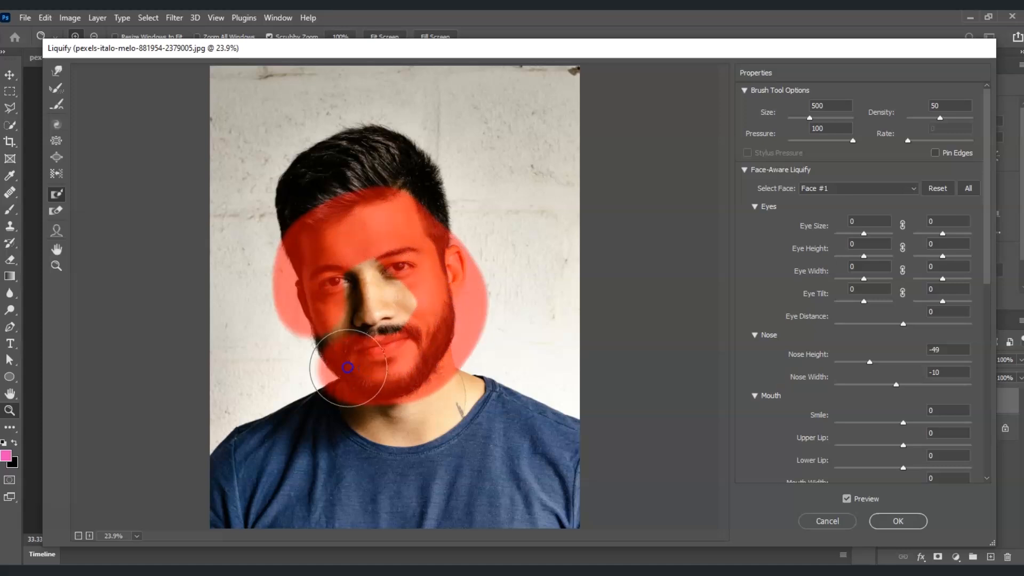
left_click_drag(346, 367, 312, 338)
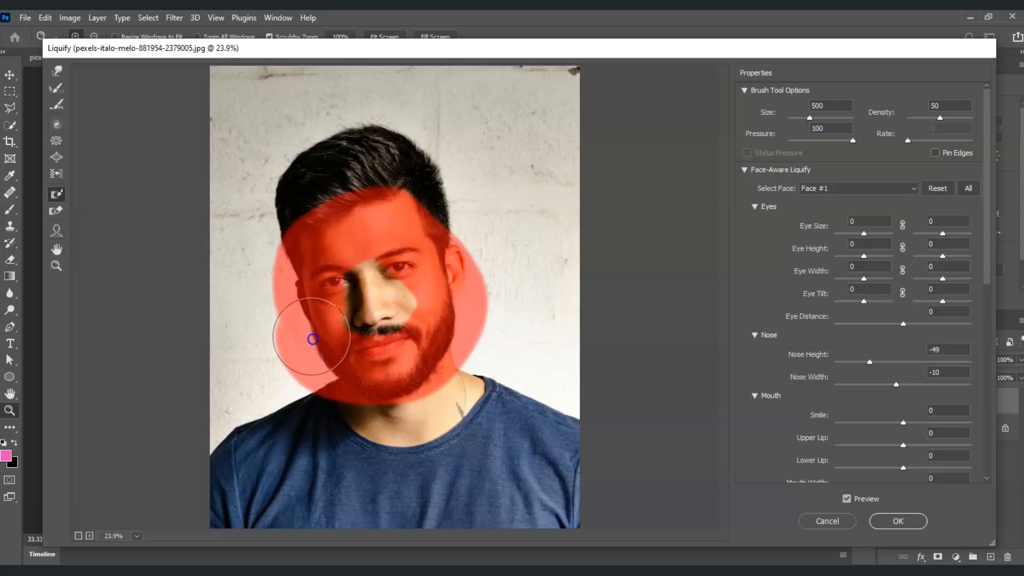
left_click_drag(311, 339, 423, 265)
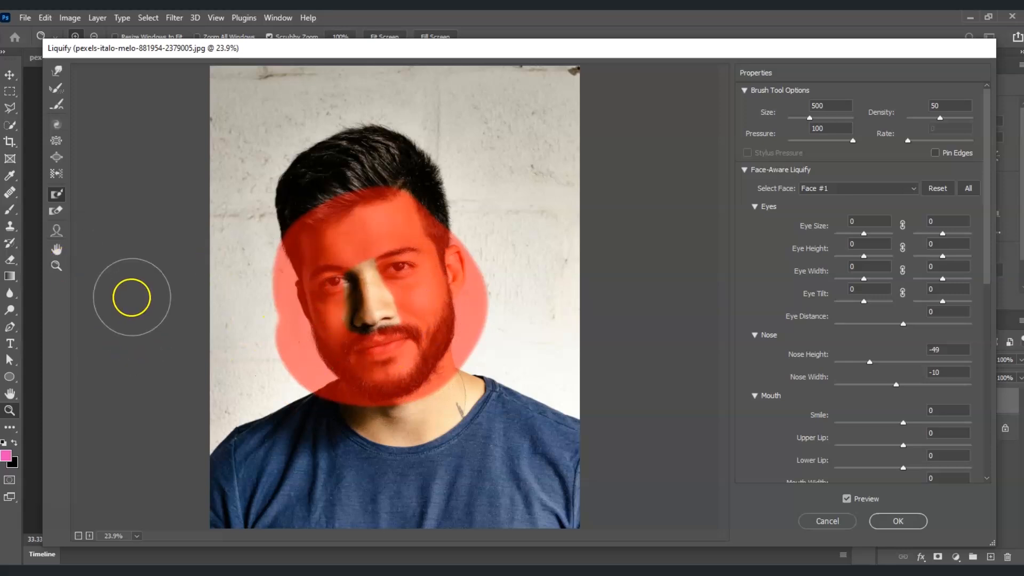
left_click(540, 290)
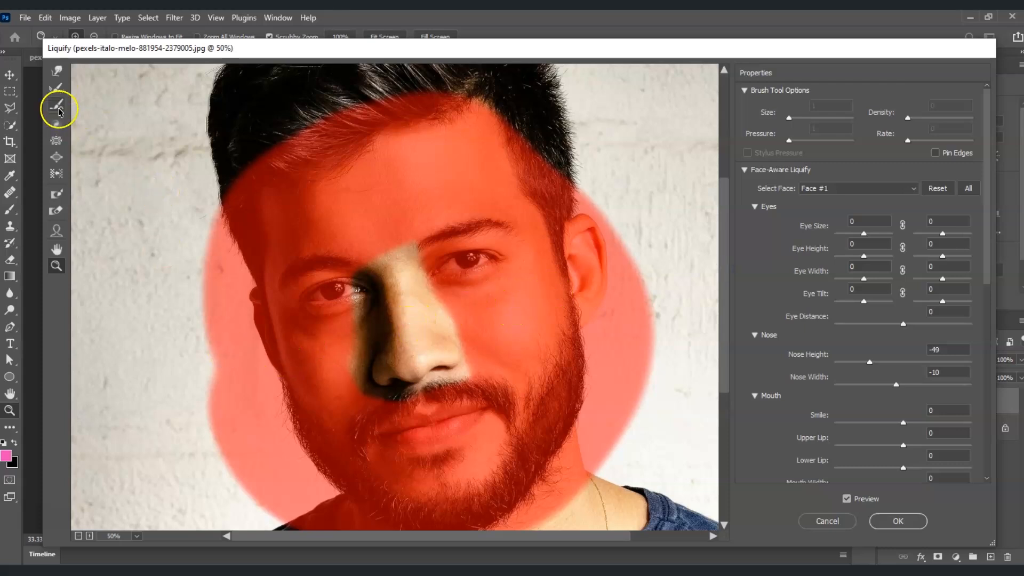
mouse_move(57, 70)
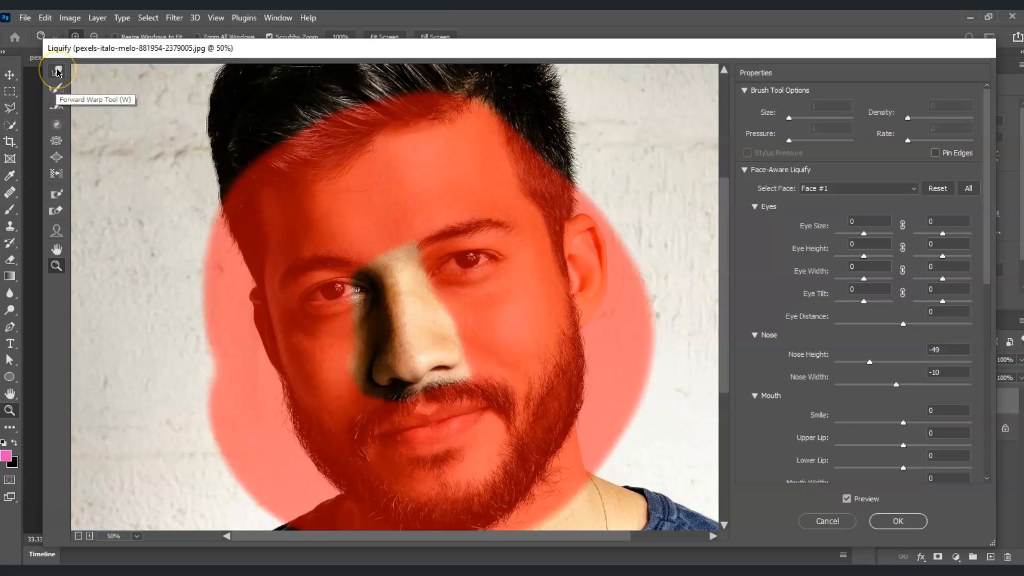
Step: Warp the nose bridge and tip downward with the Forward Warp Tool for a longer, sharper nose
left_click(56, 70)
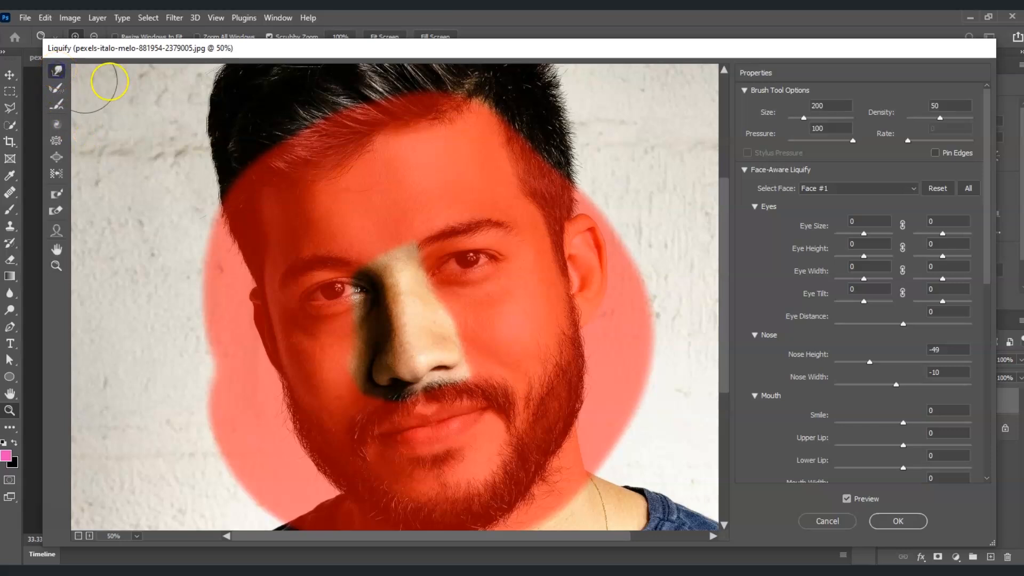
mouse_move(400, 295)
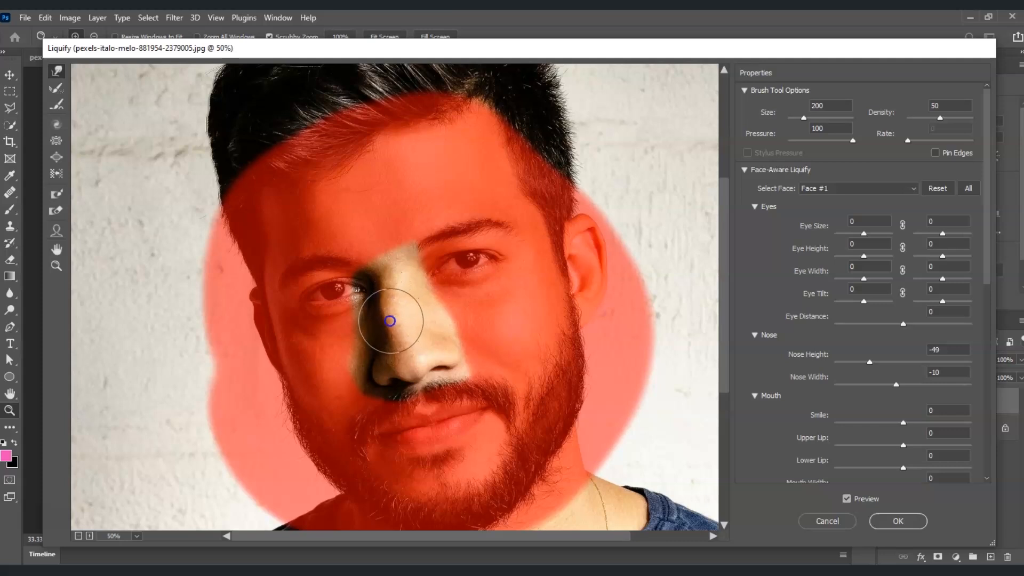
left_click_drag(389, 321, 381, 362)
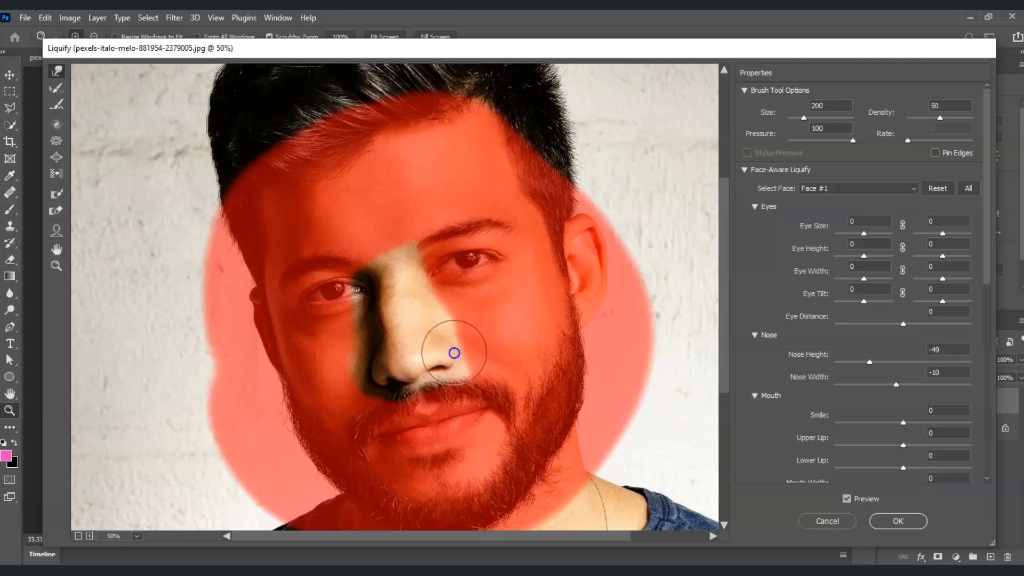
left_click_drag(455, 354, 377, 376)
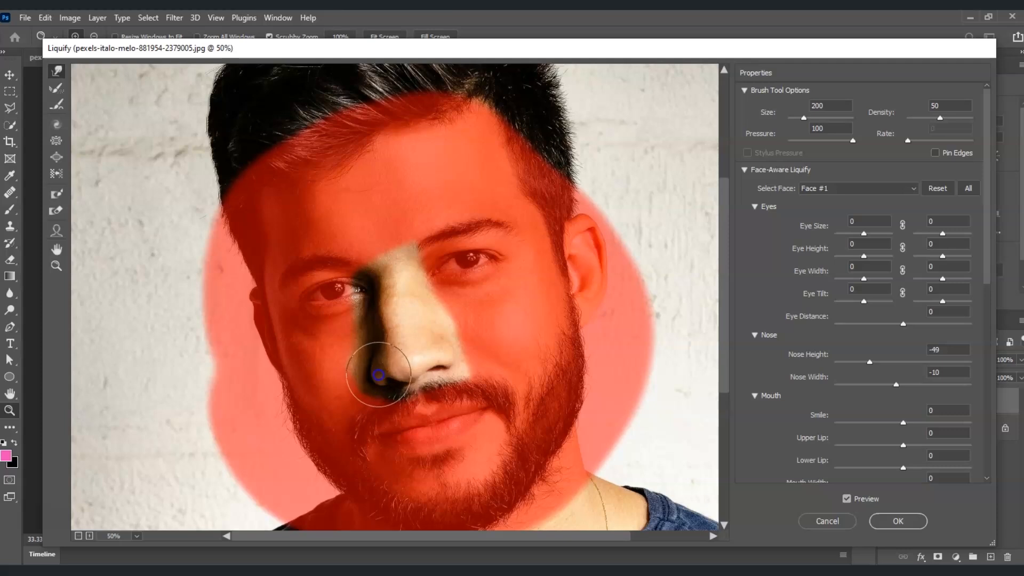
mouse_move(382, 375)
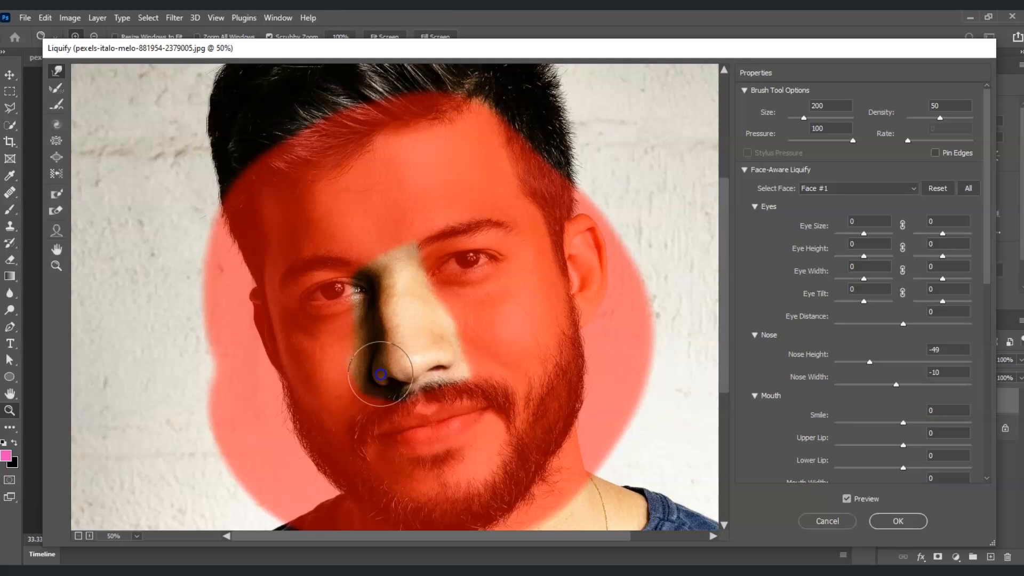
left_click_drag(381, 375, 393, 340)
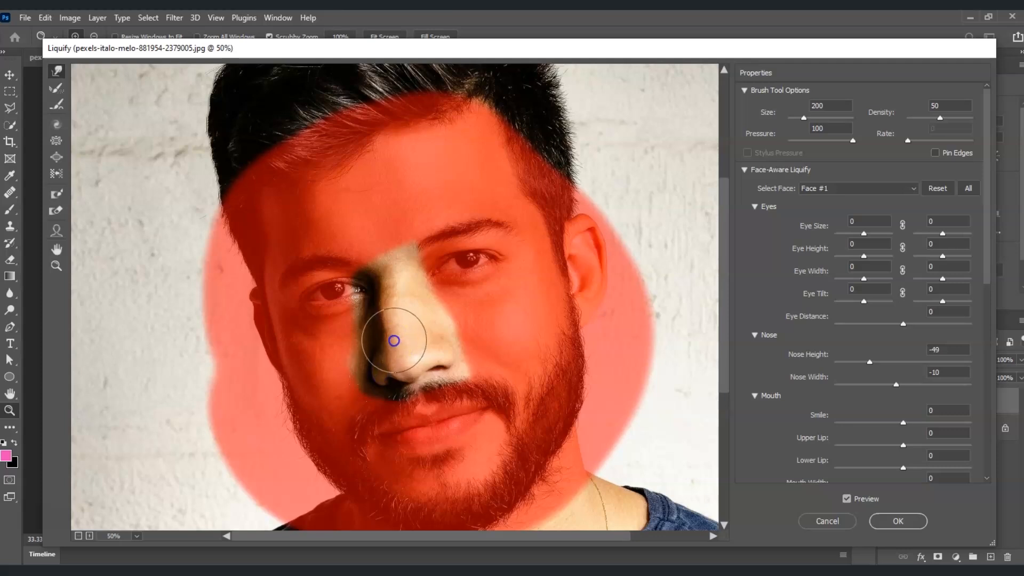
left_click_drag(394, 340, 366, 322)
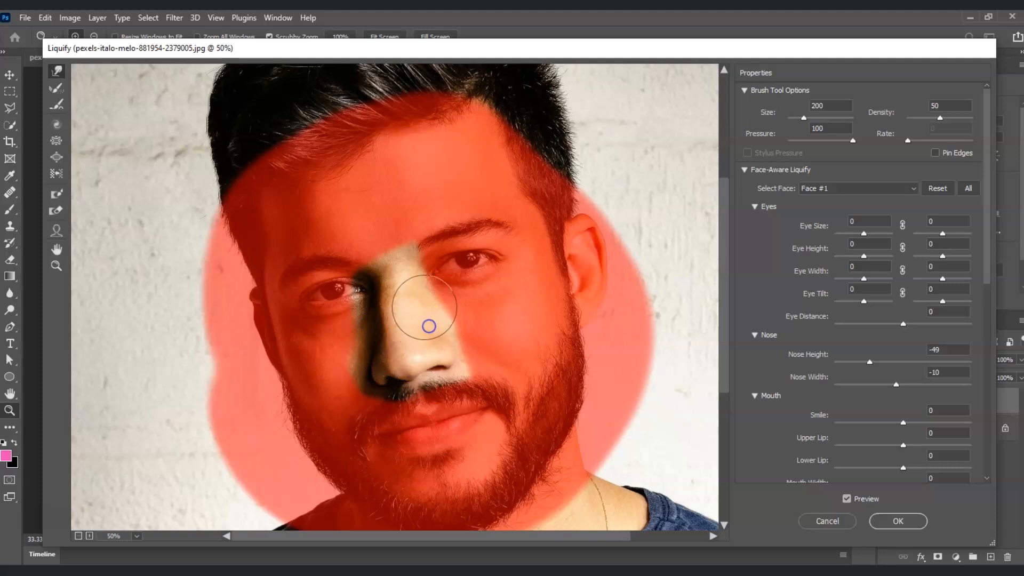
left_click_drag(426, 327, 459, 360)
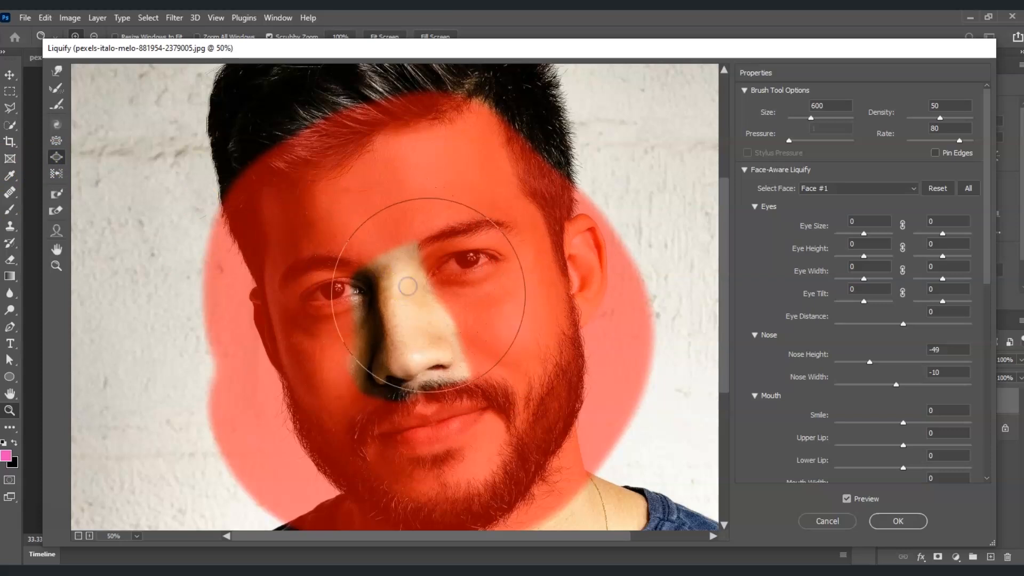
Step: Bloat the nose bridge and lower nose with the large brush so it looks fuller
left_click_drag(408, 286, 297, 331)
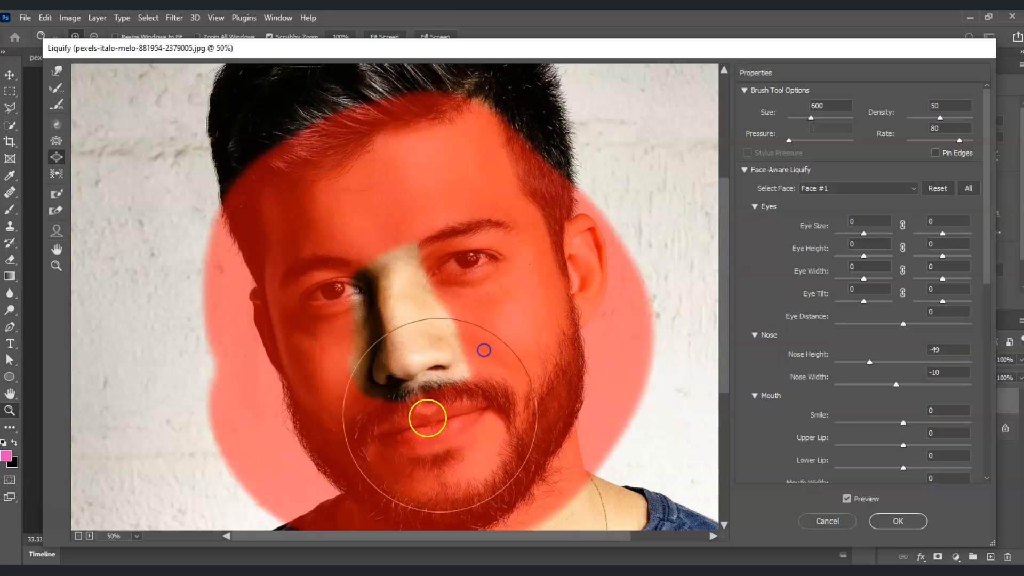
left_click_drag(428, 418, 398, 320)
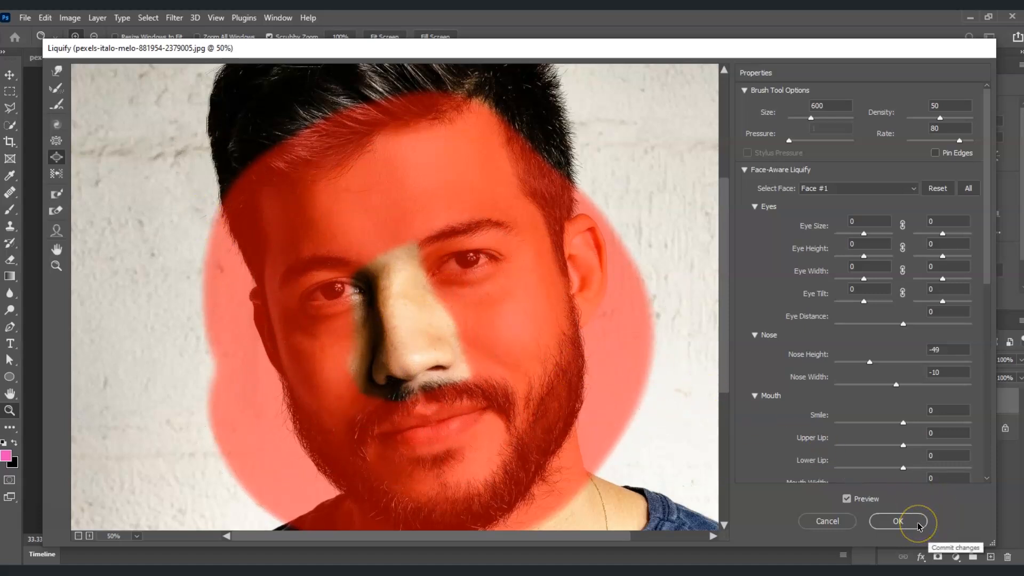
Step: Commit Liquify with OK and hide Layer 1 to compare against the Background
left_click(900, 521)
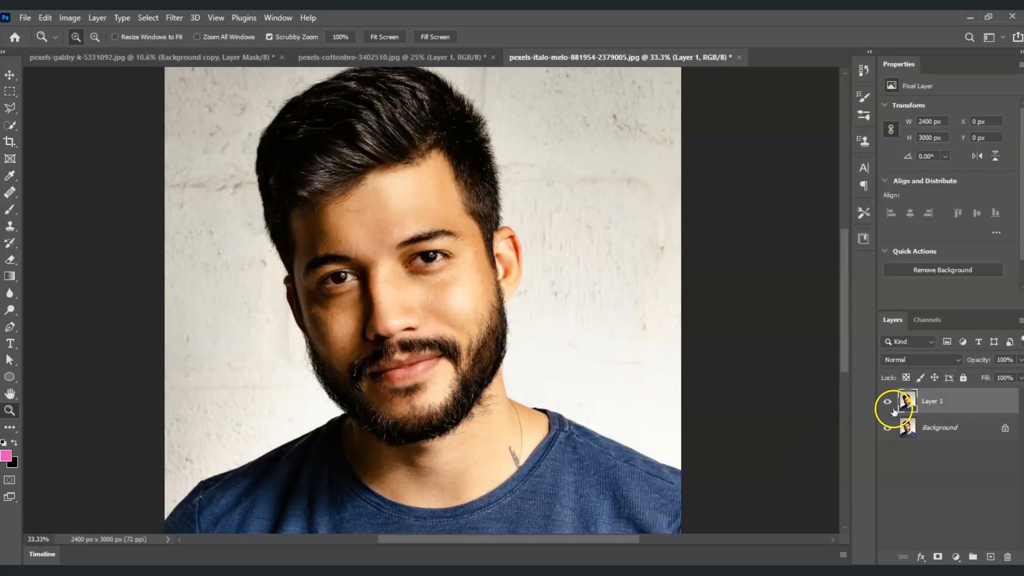
left_click(886, 402)
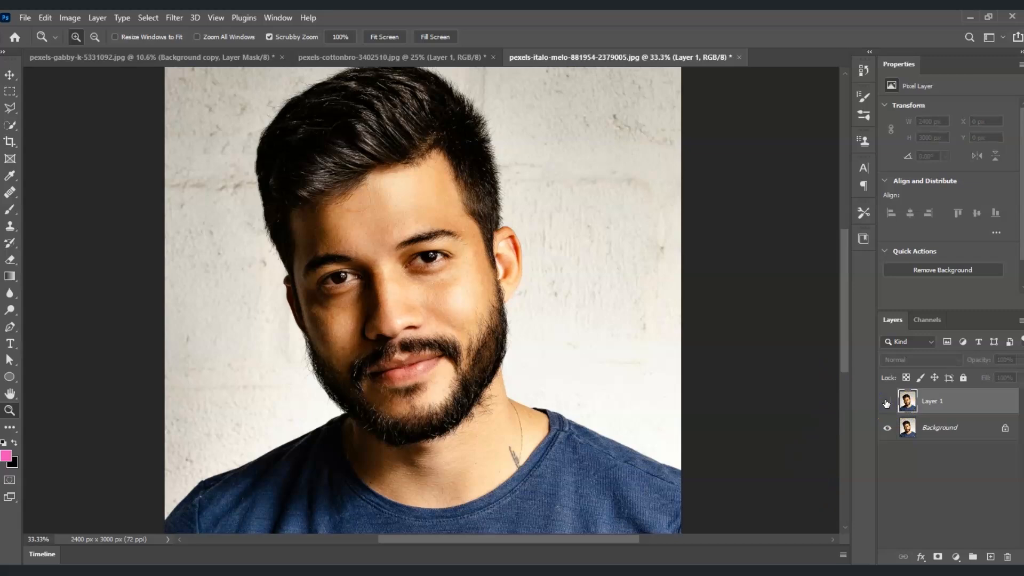
mouse_move(887, 403)
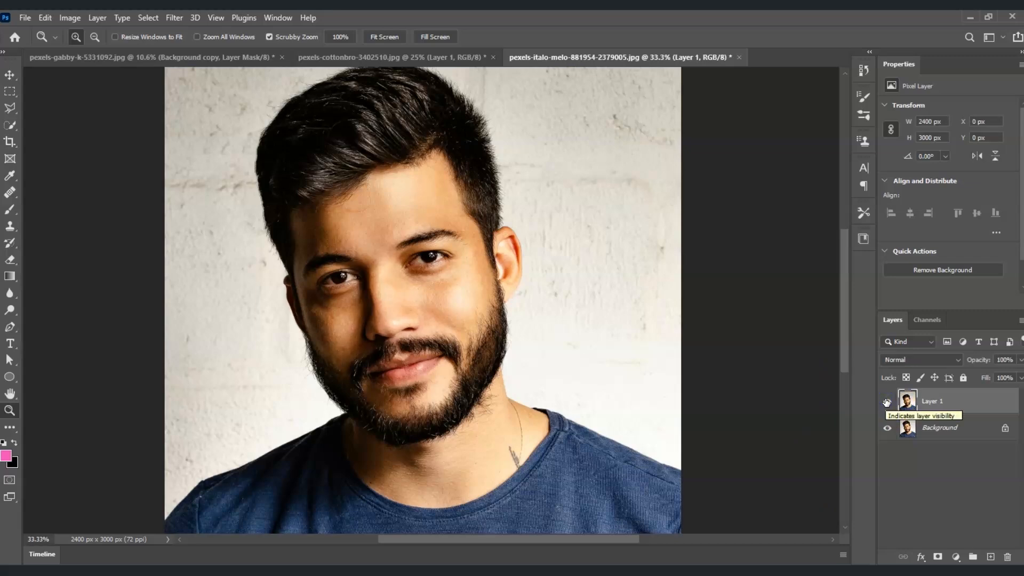